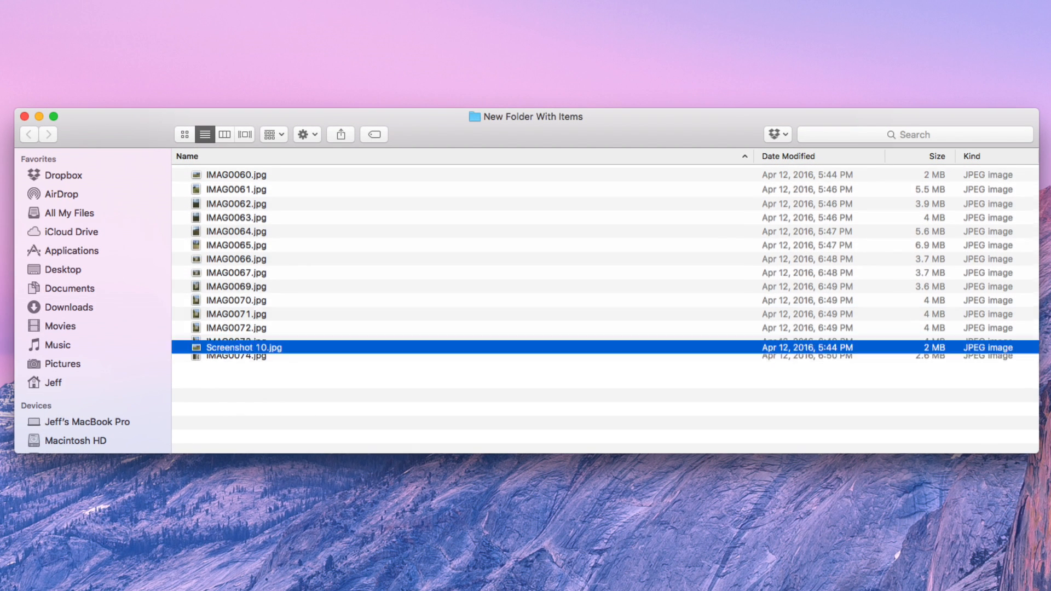
Step: Undo the earlier renames so the files return to IMAG0059–IMAG0074
{"action": "left_click", "coordinate": [236, 173]}
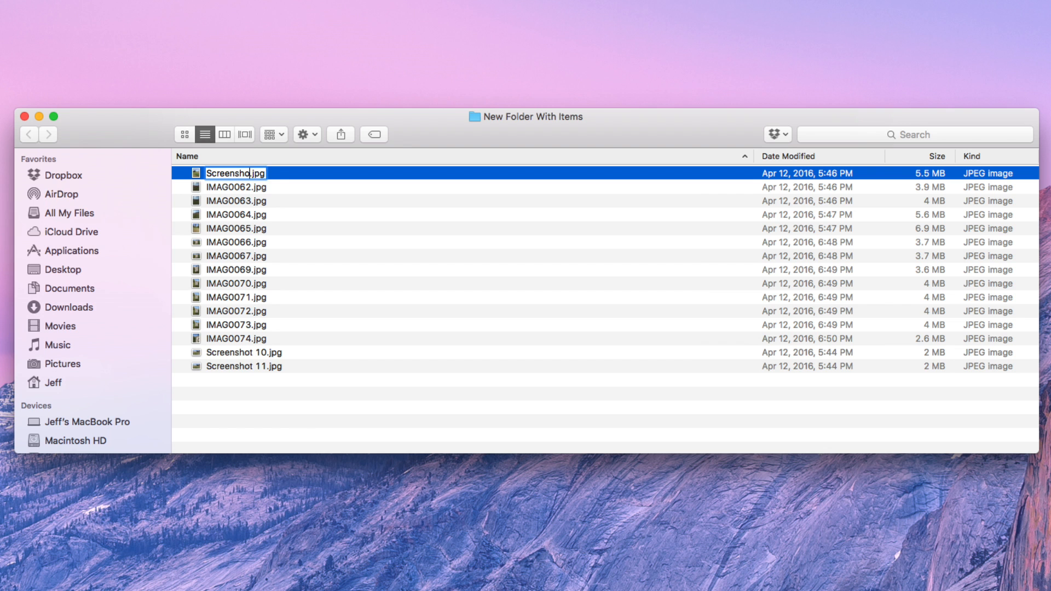
{"action": "key", "text": "Return"}
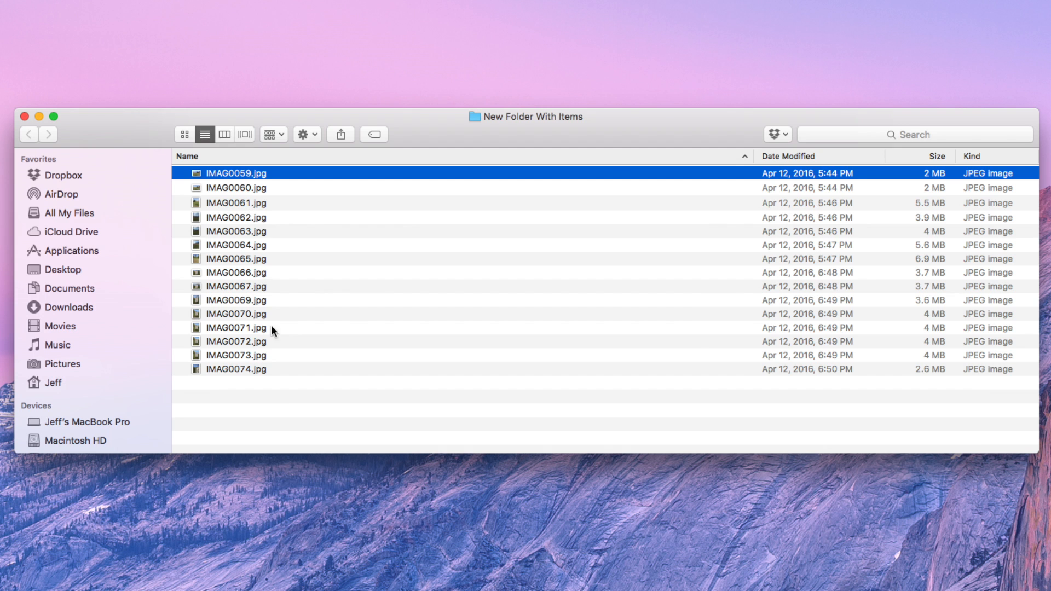
Step: Select all 15 JPEGs and choose Rename 15 Items from the context menu
{"action": "key", "text": "cmd+a"}
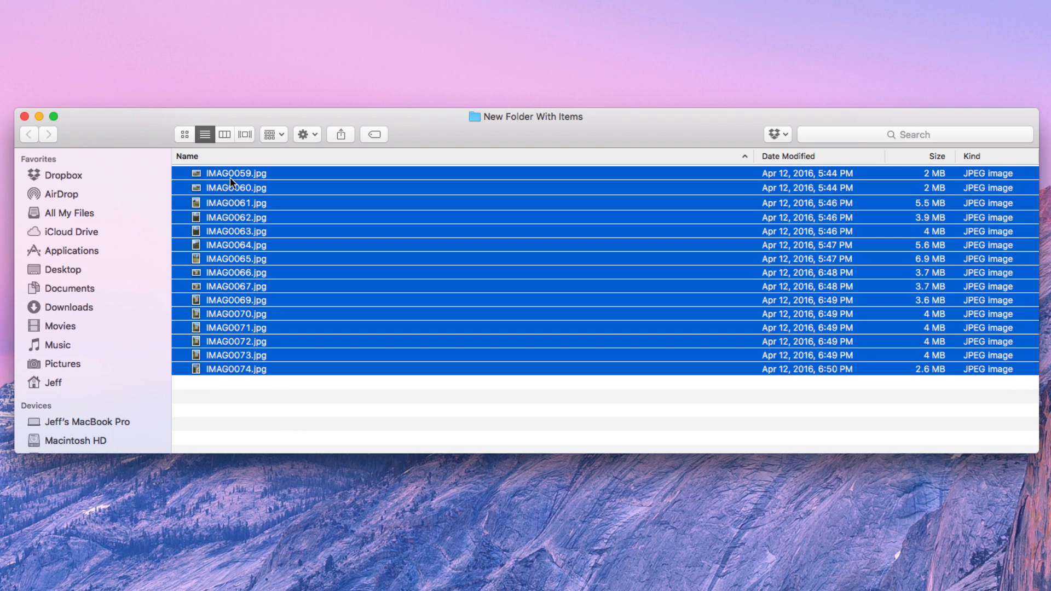
{"action": "right_click", "coordinate": [231, 188]}
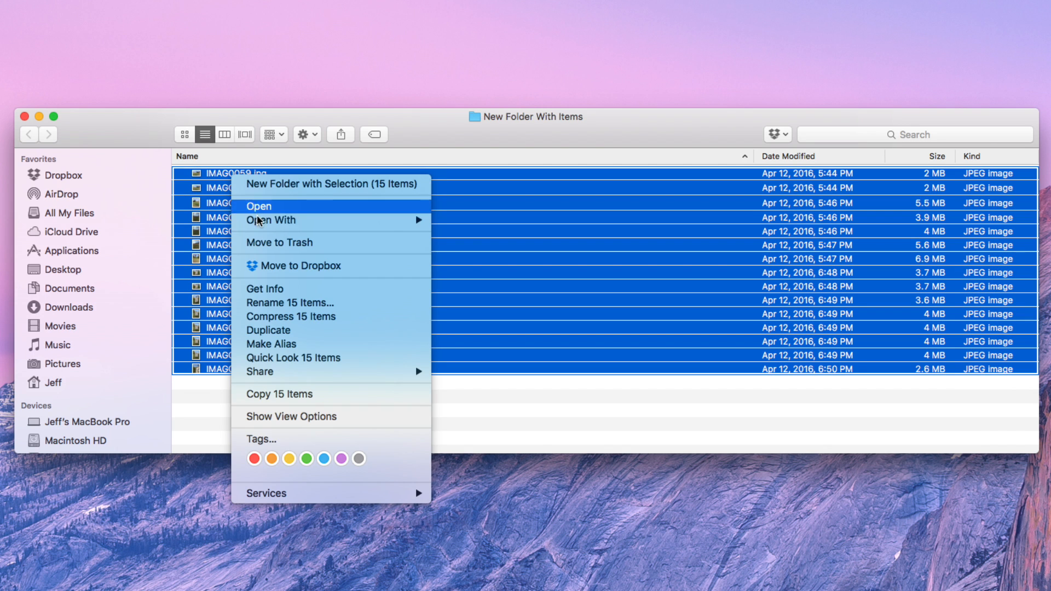
{"action": "mouse_move", "coordinate": [365, 310]}
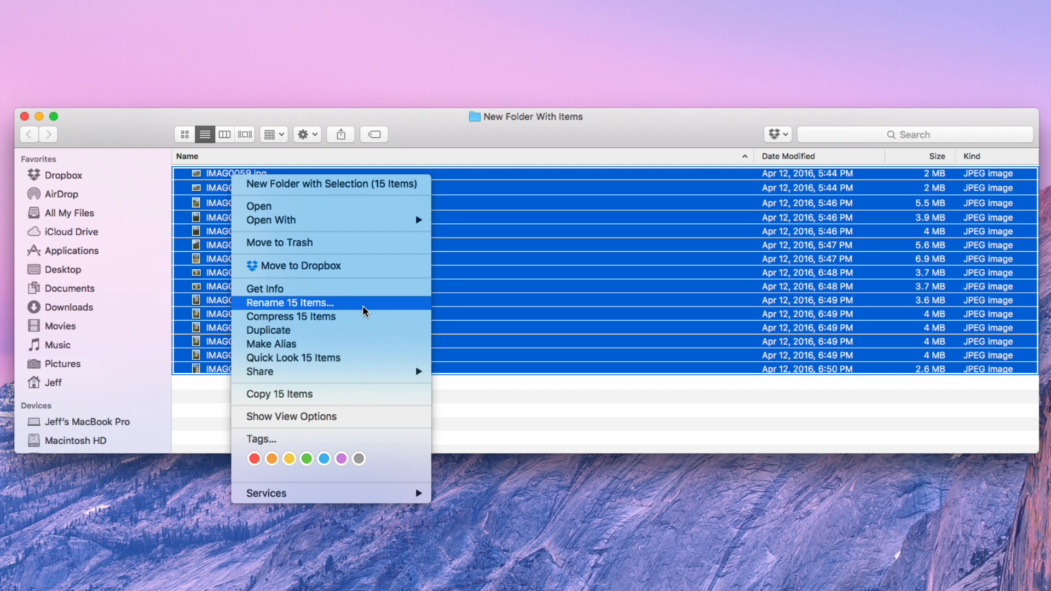
{"action": "left_click", "coordinate": [289, 302]}
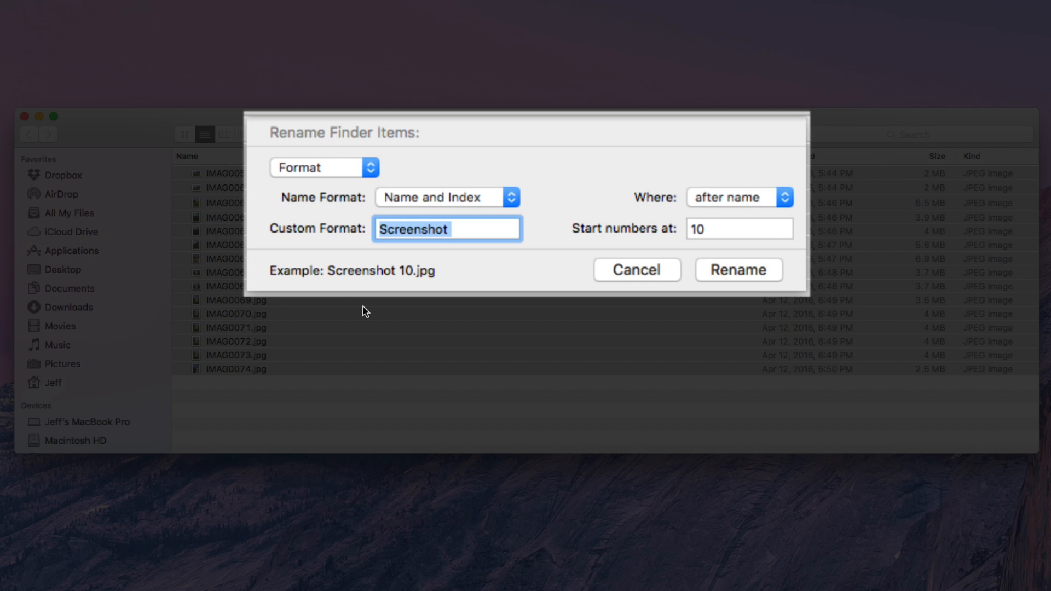
Step: Apply Name and Index format 'Screenshot' starting at 10, then deselect the files
{"action": "left_click", "coordinate": [324, 167]}
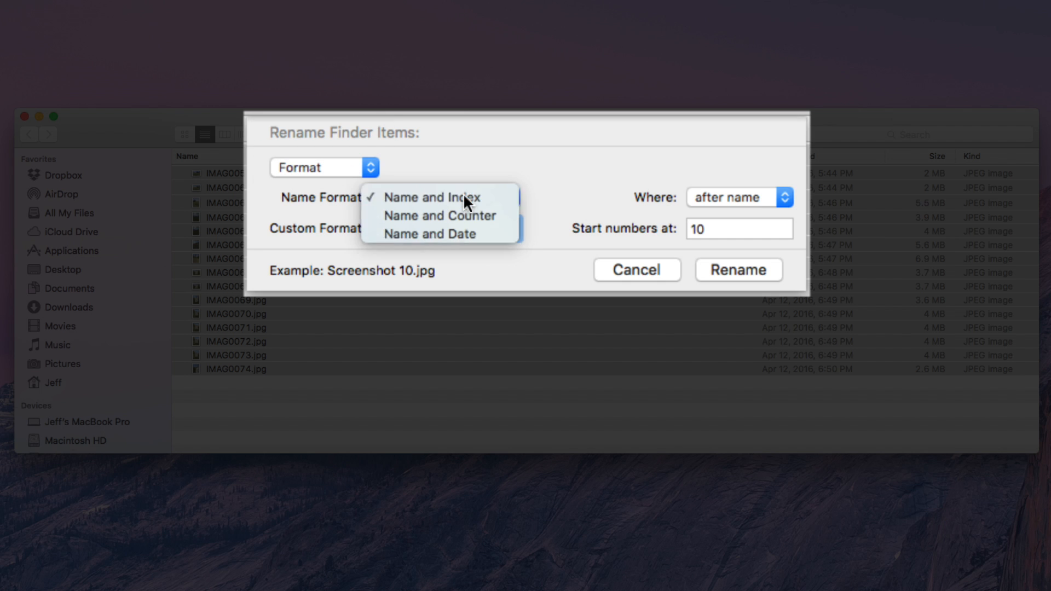
{"action": "left_click", "coordinate": [436, 197]}
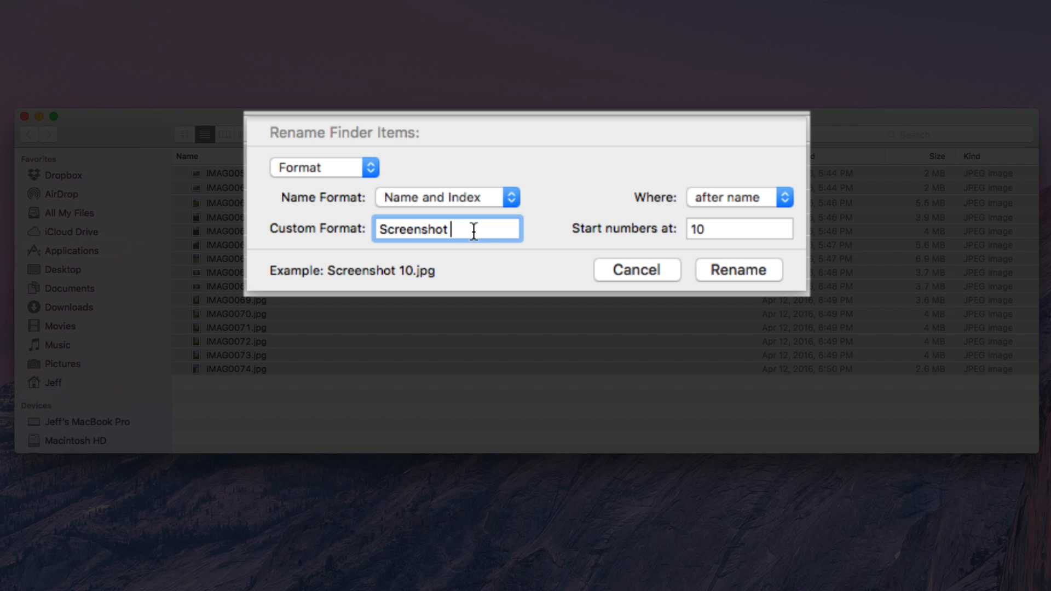
{"action": "mouse_move", "coordinate": [684, 242]}
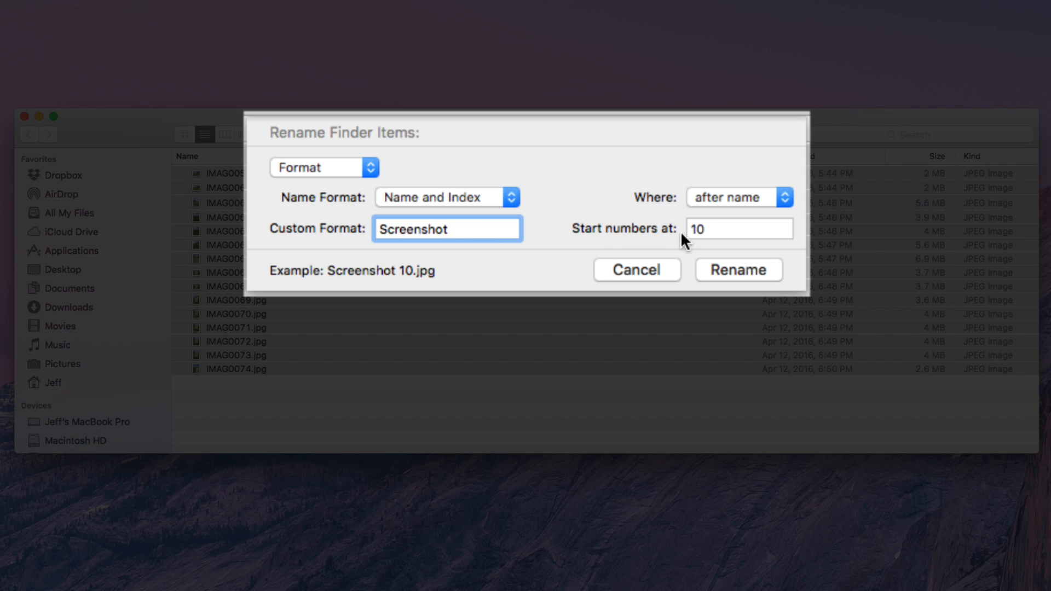
{"action": "mouse_move", "coordinate": [620, 209]}
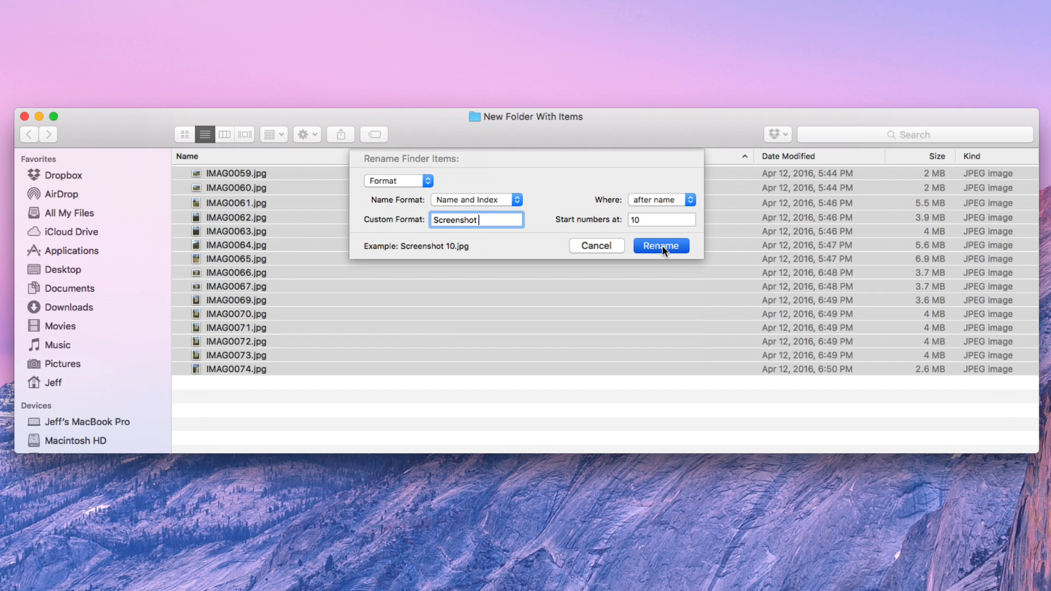
{"action": "left_click", "coordinate": [660, 245]}
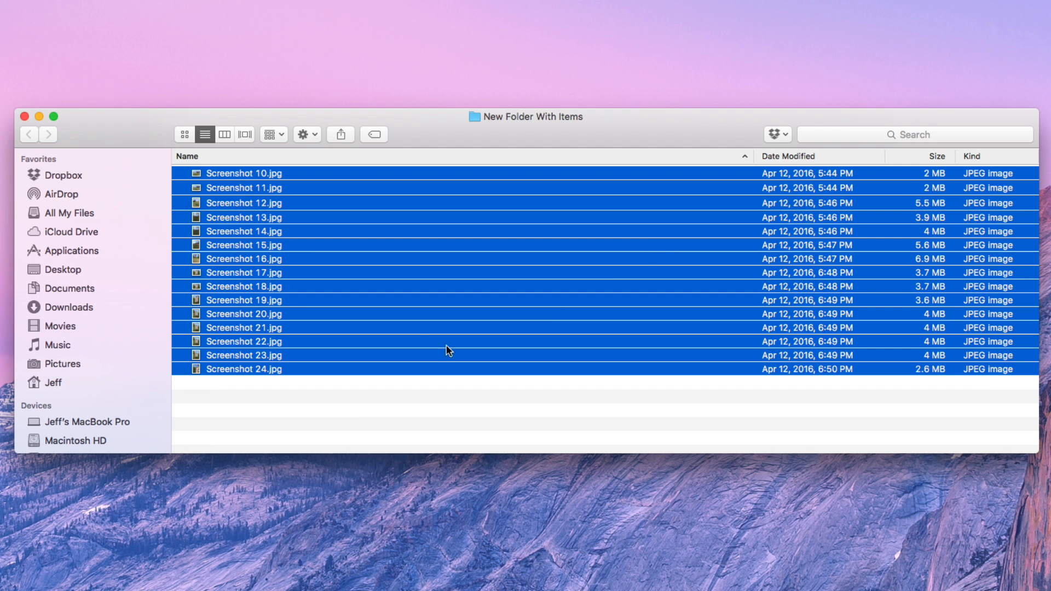
{"action": "left_click", "coordinate": [354, 407]}
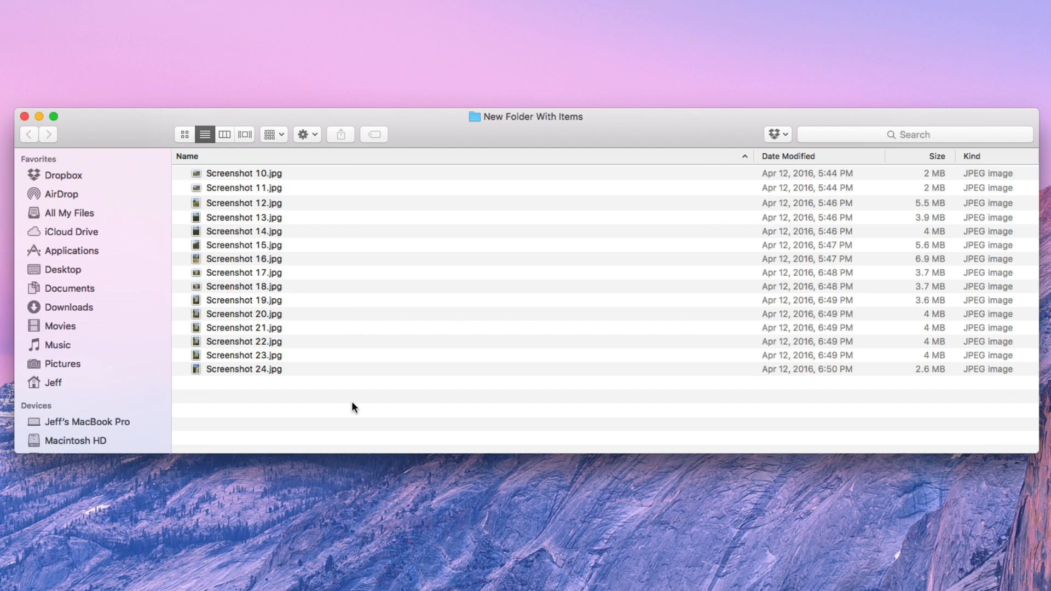